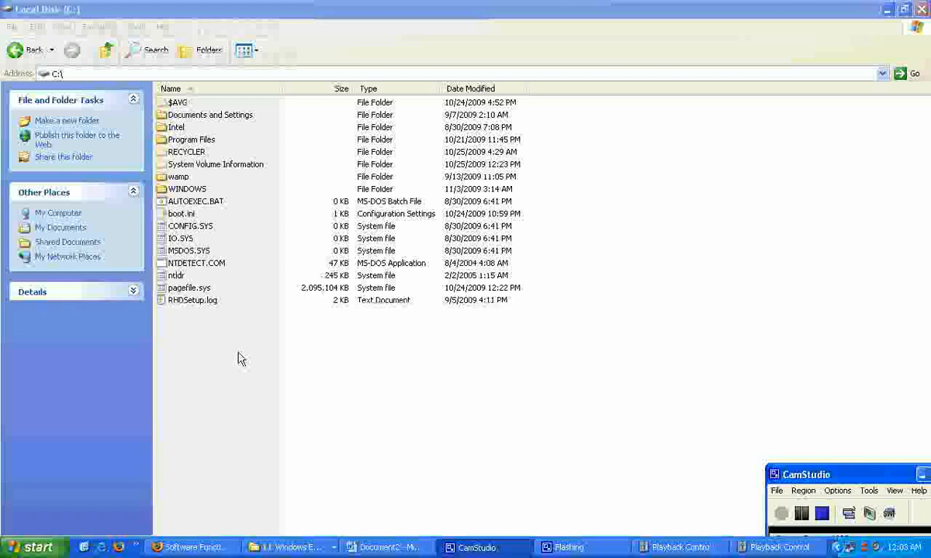
Create a new folder on C:\ and start naming it MyEclipse… for the workspace
right_click(240, 358)
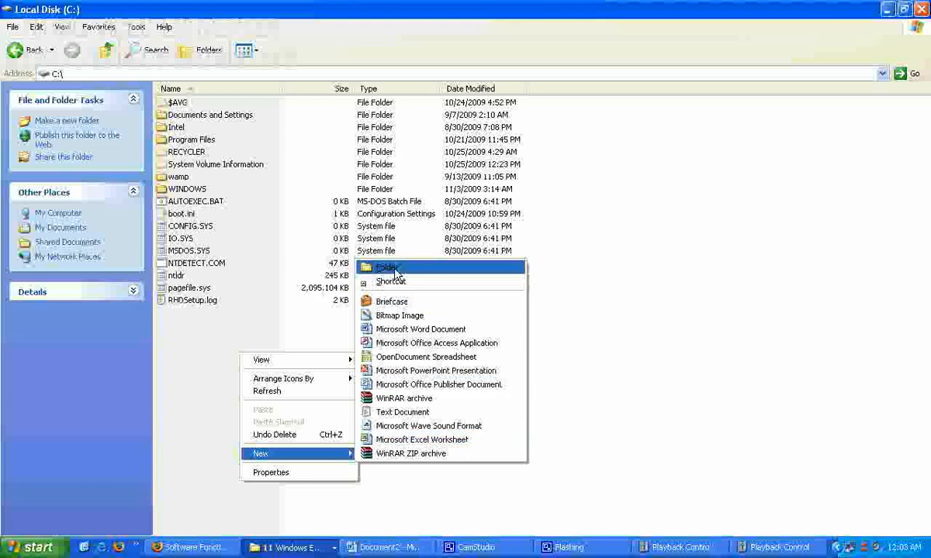
click(388, 267)
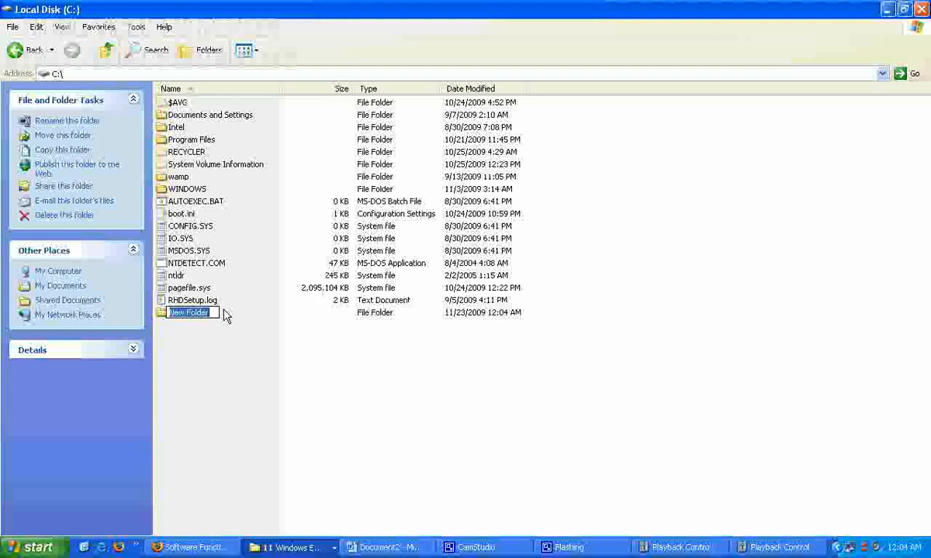
text(My)
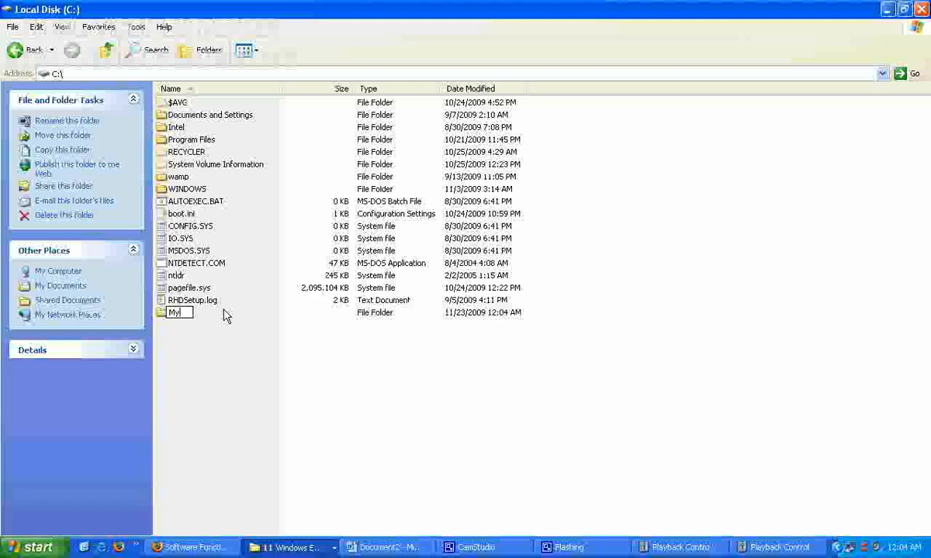
text(Eclipse)
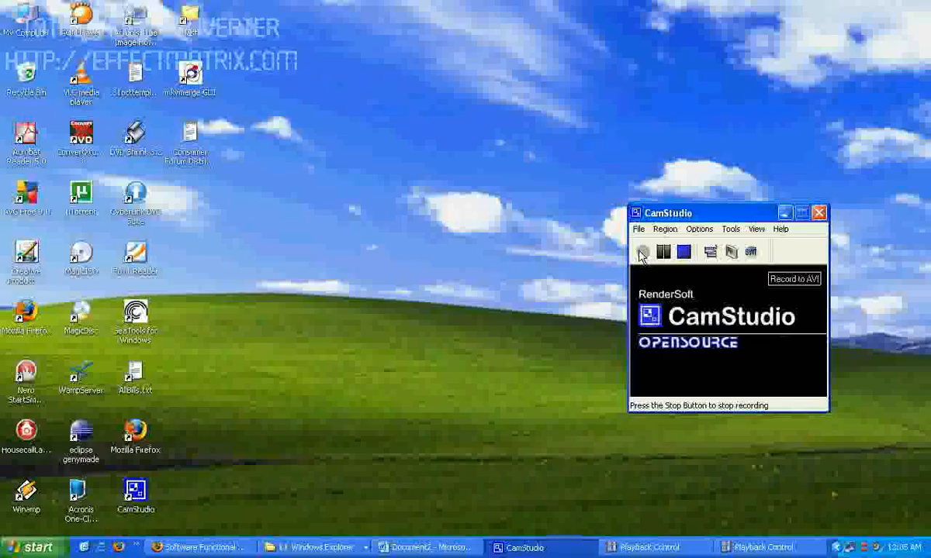
Launch Eclipse and switch its workspace to C:\MyEclipseWorkspace, restarting to the welcome screen
click(642, 252)
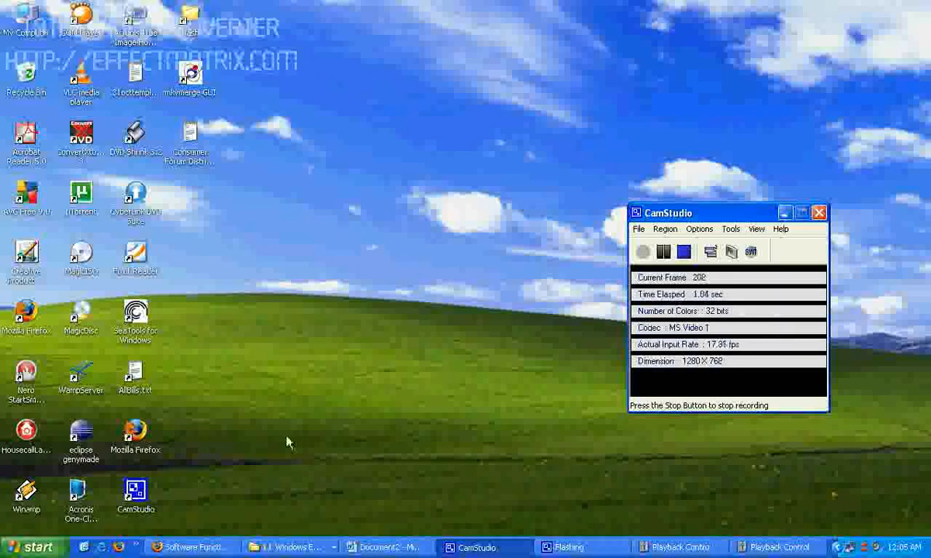
double_click(80, 437)
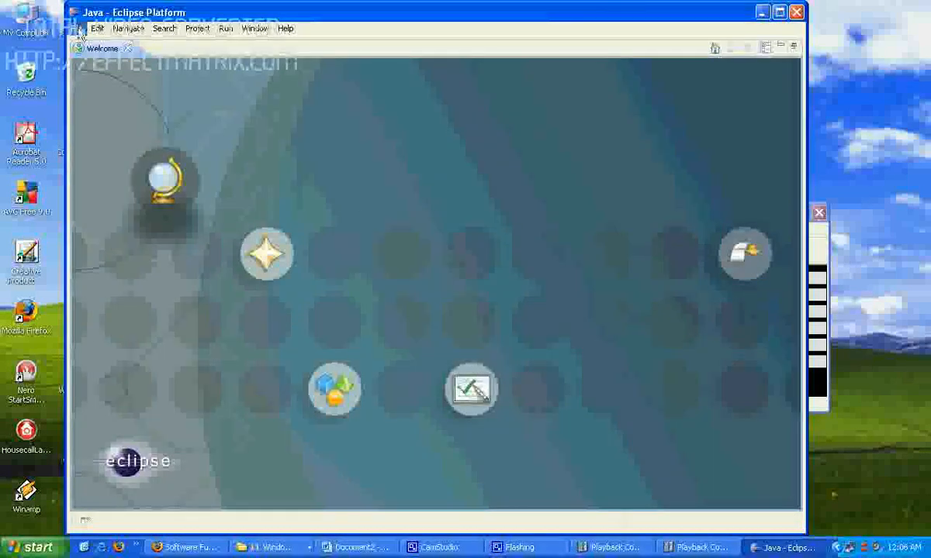
click(96, 28)
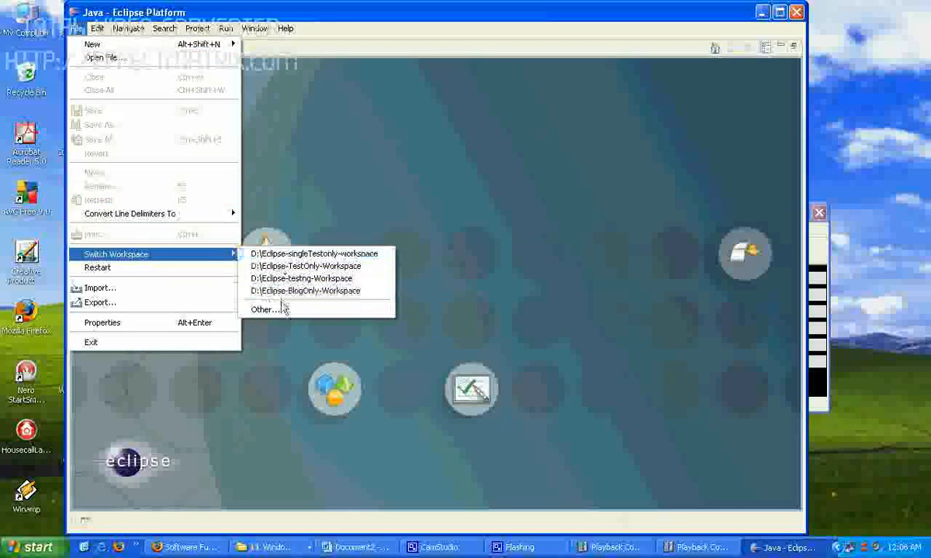
click(263, 308)
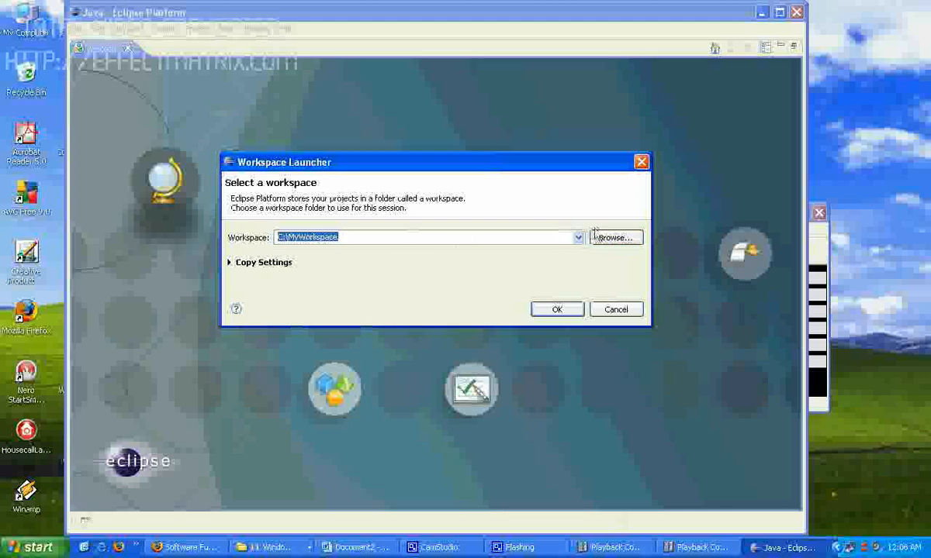
click(616, 238)
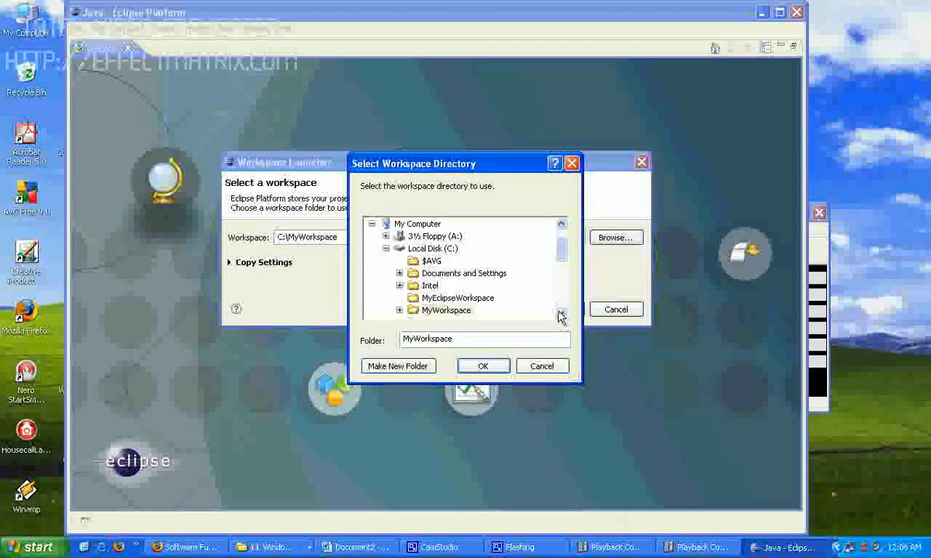
click(458, 298)
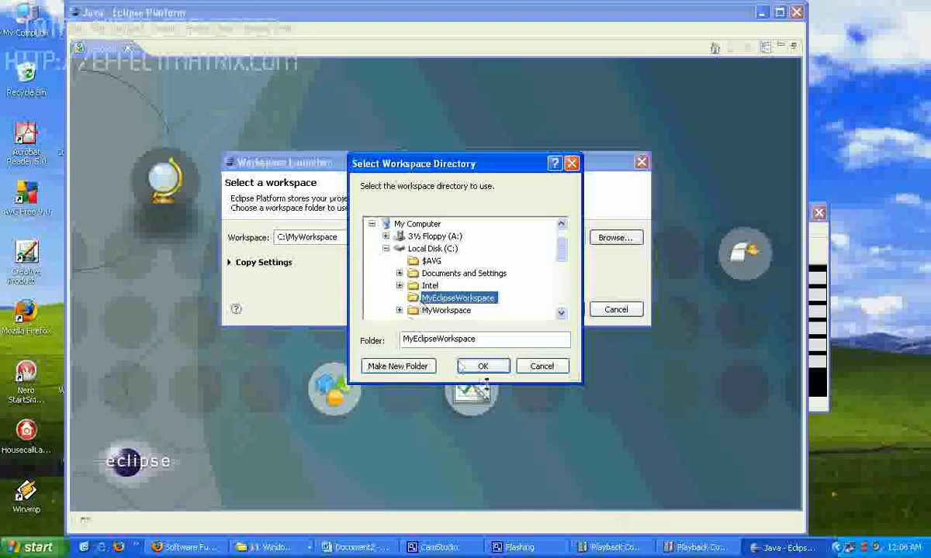
click(483, 366)
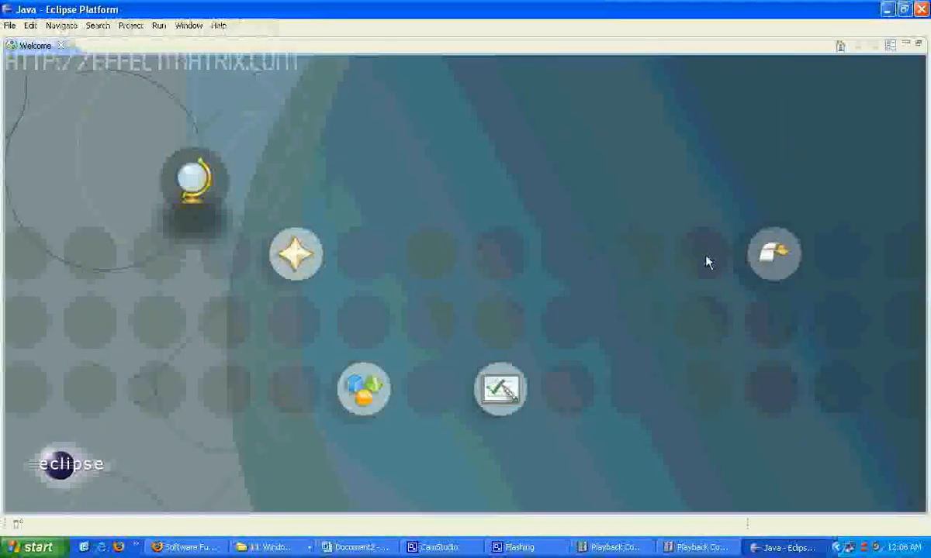
mouse_move(772, 252)
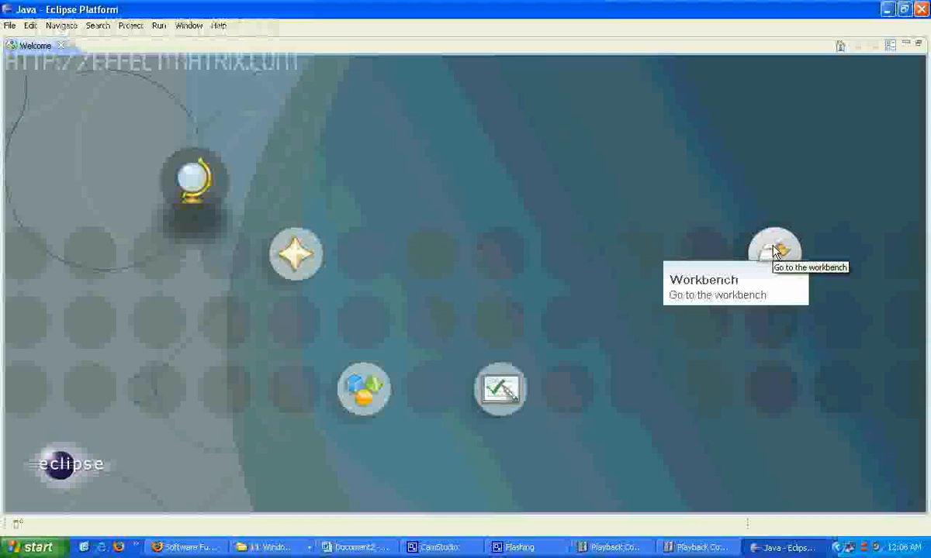
Leave the Welcome page for the empty Java workbench
click(775, 246)
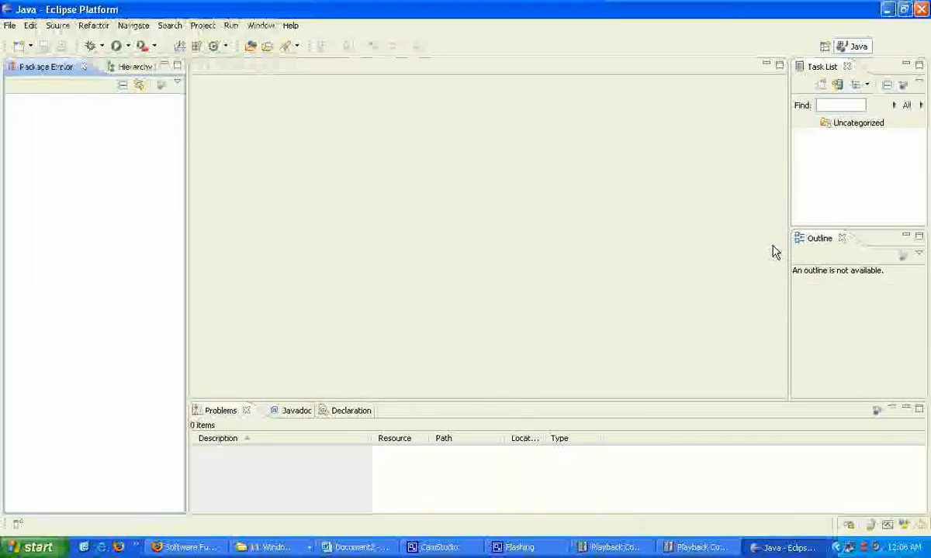
mouse_move(685, 268)
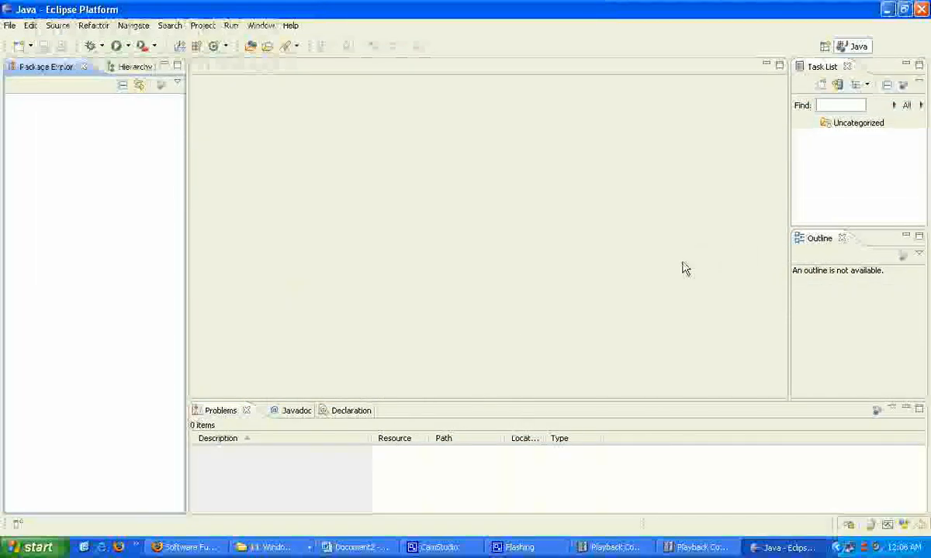
mouse_move(680, 270)
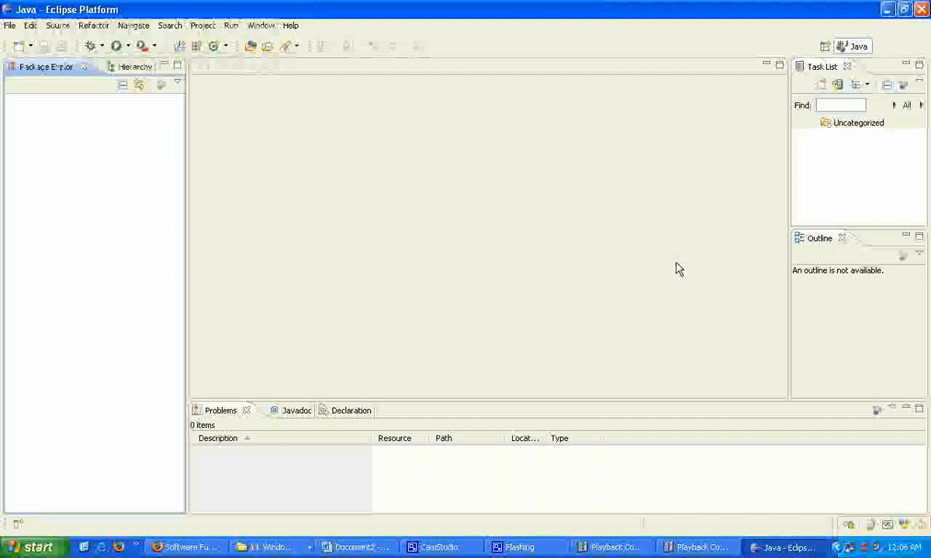
mouse_move(618, 276)
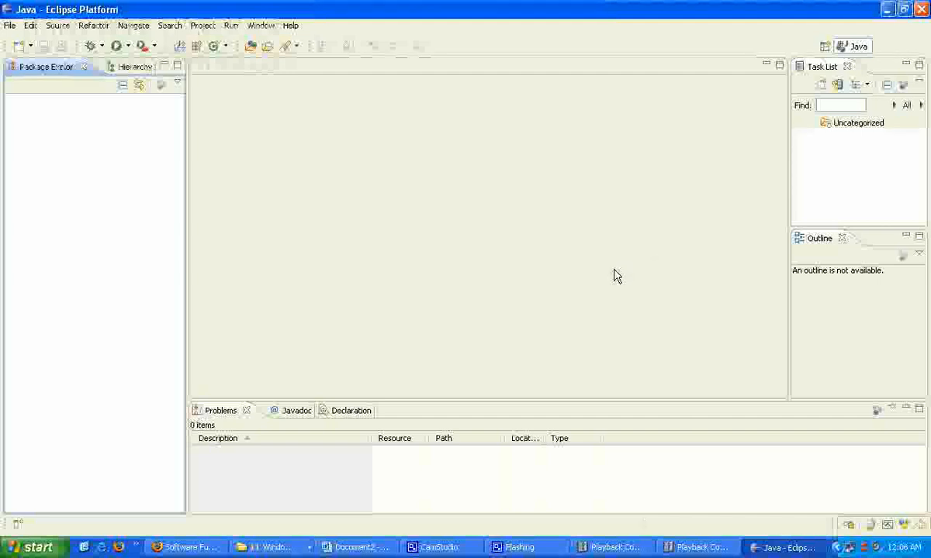
mouse_move(216, 208)
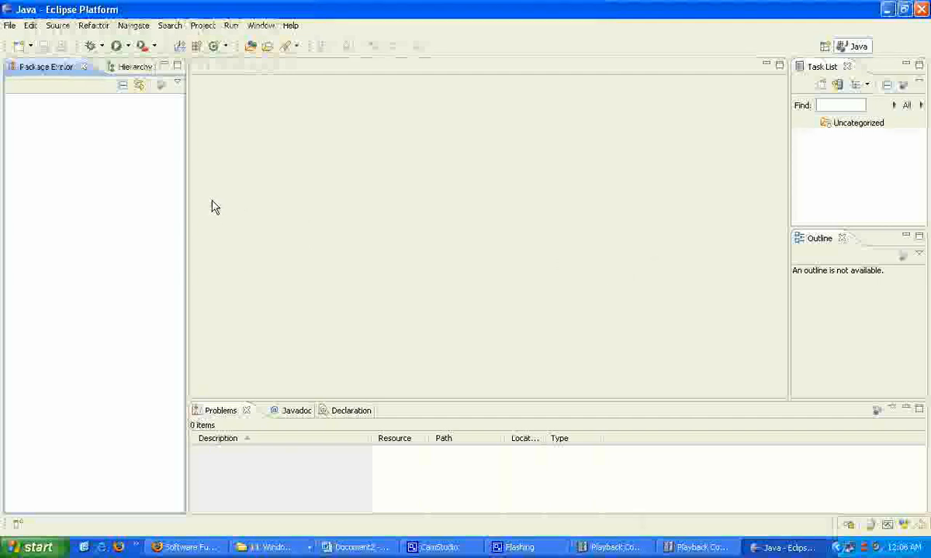
mouse_move(93, 152)
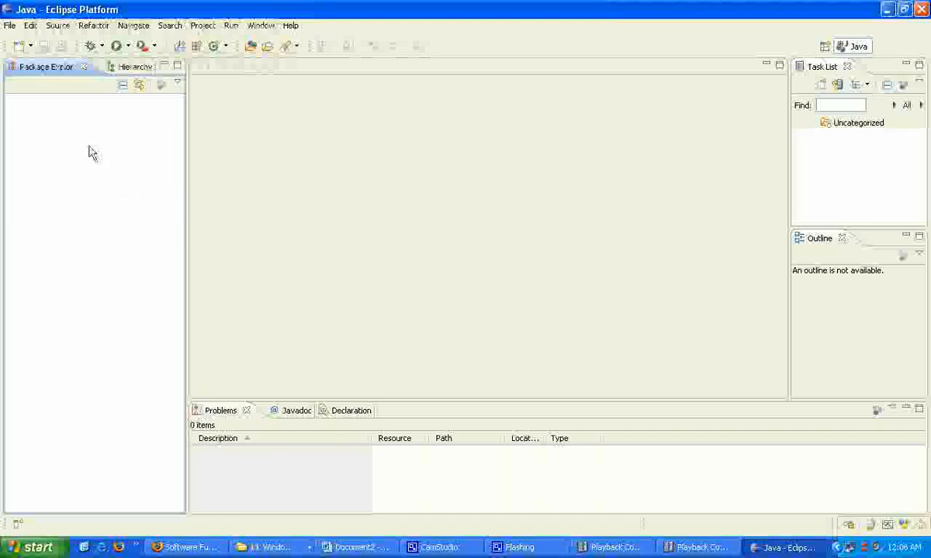
mouse_move(70, 127)
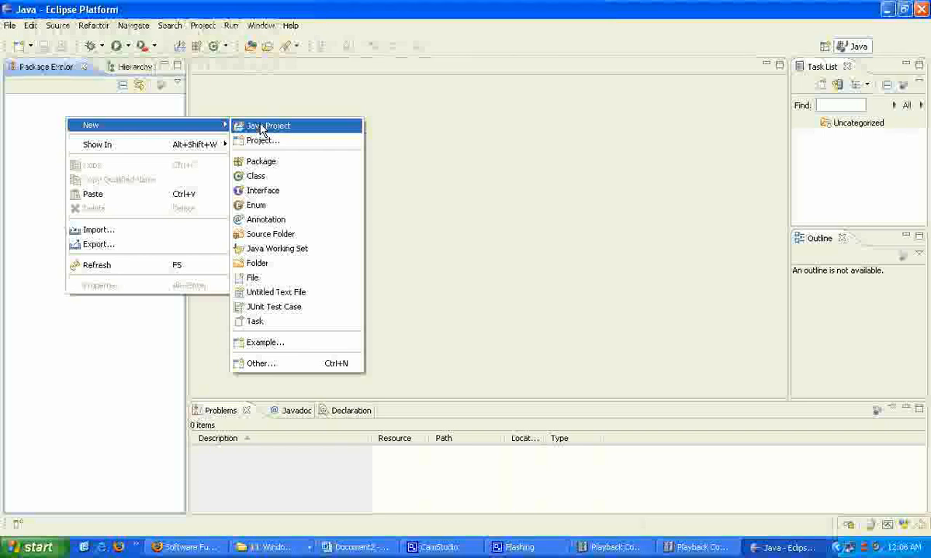
mouse_move(267, 126)
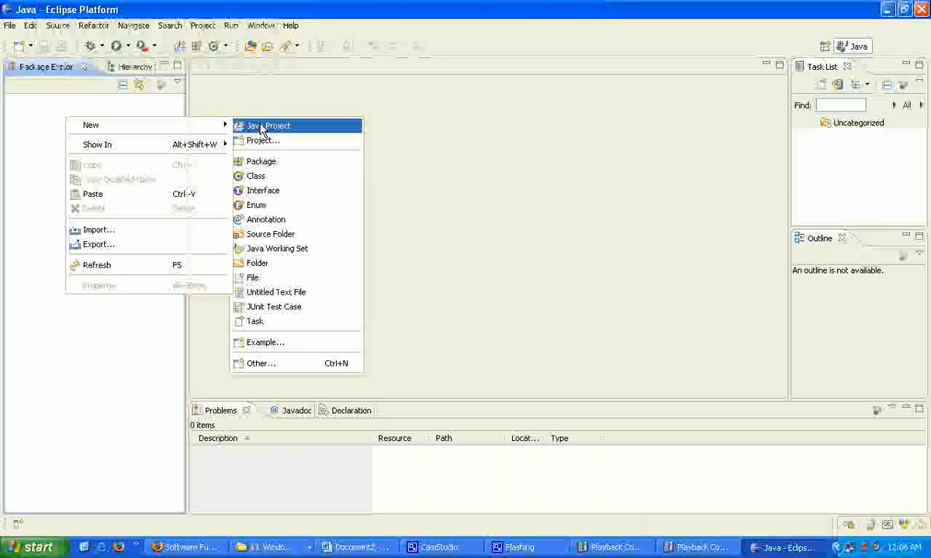
Create a new Java project named dataDrivenTestProject through the wizard
click(267, 126)
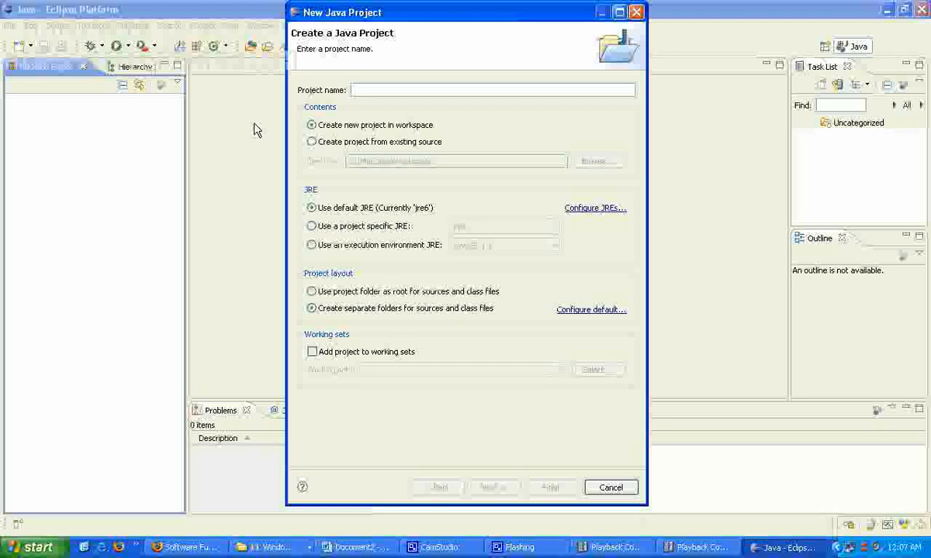
text(dataDrivenTe)
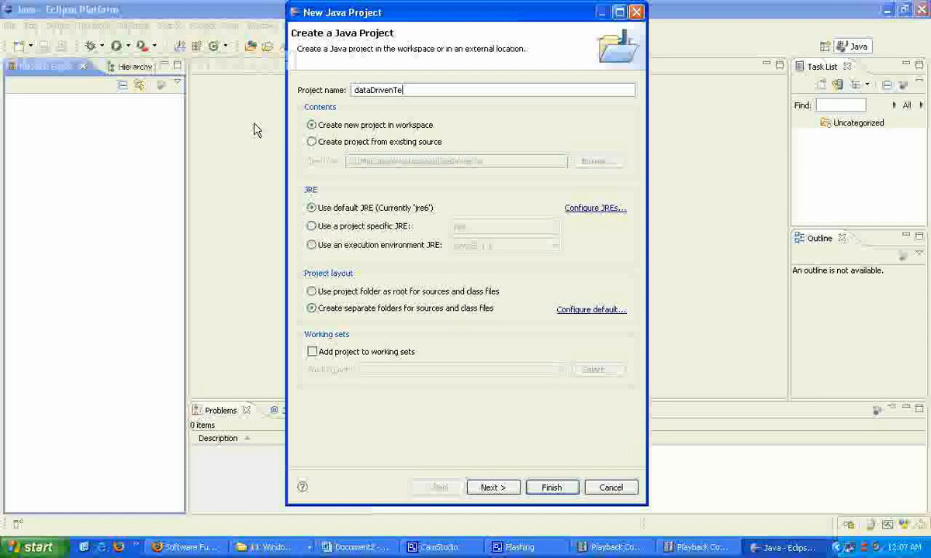
text(stProje)
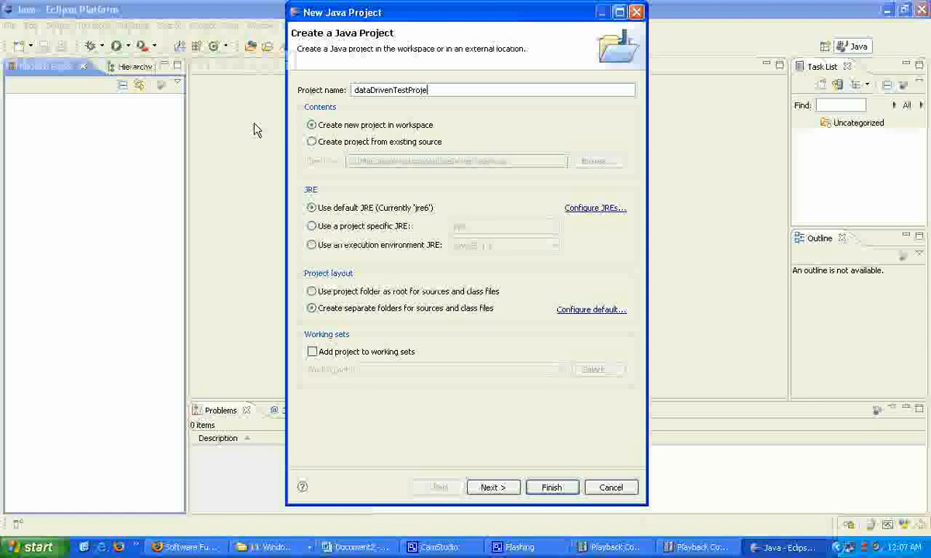
text(ct)
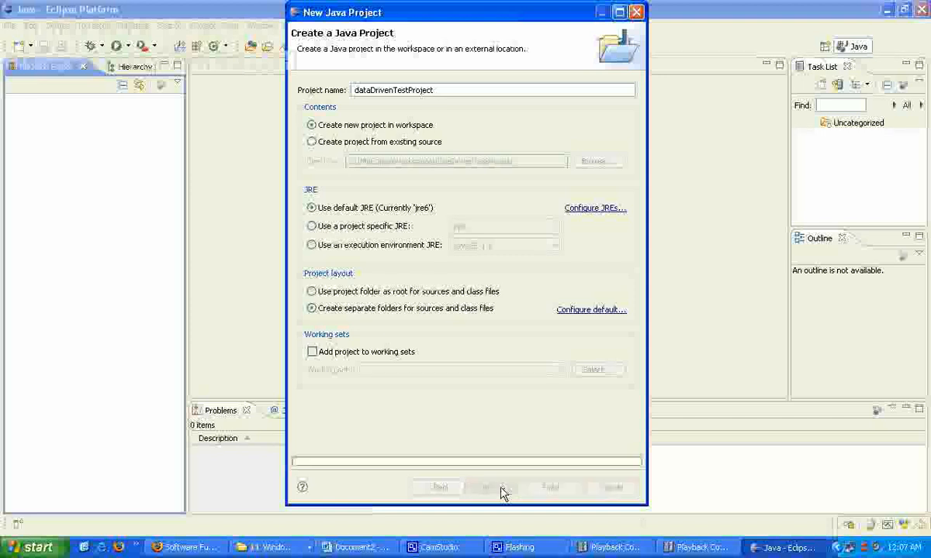
click(493, 487)
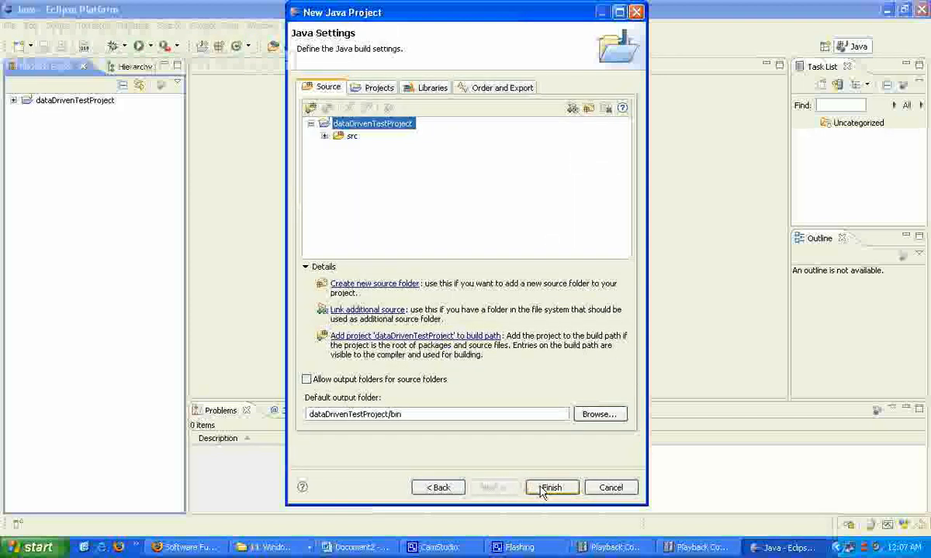
click(552, 487)
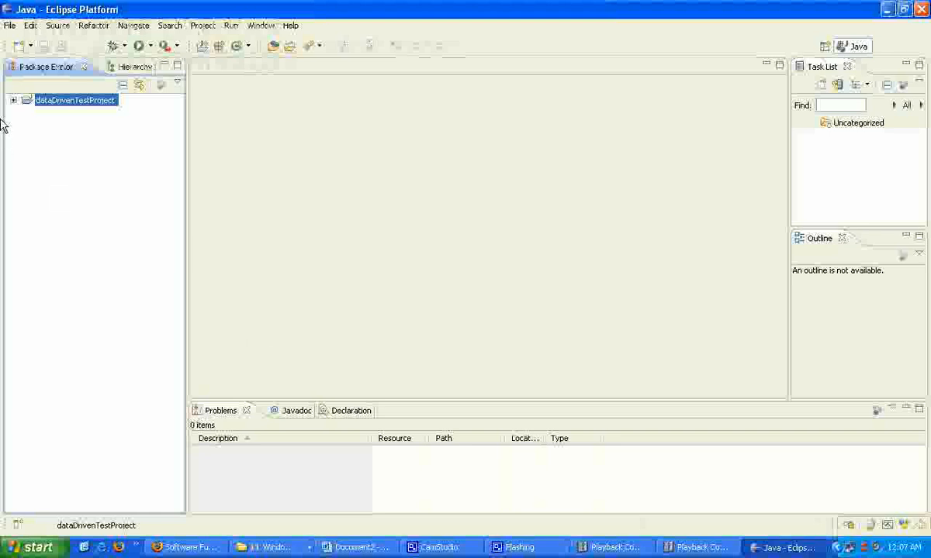
Expand dataDrivenTestProject to reveal its src folder and JRE System Library
click(12, 99)
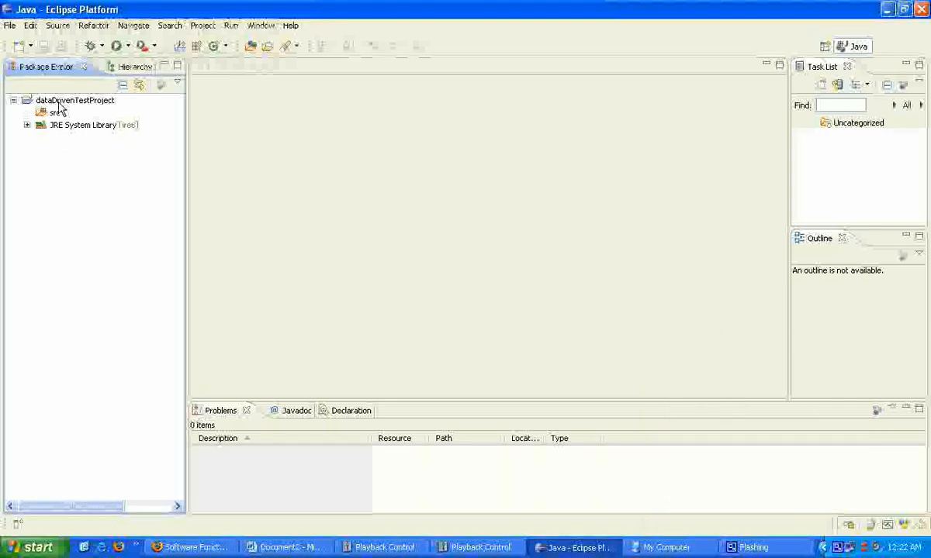
click(74, 99)
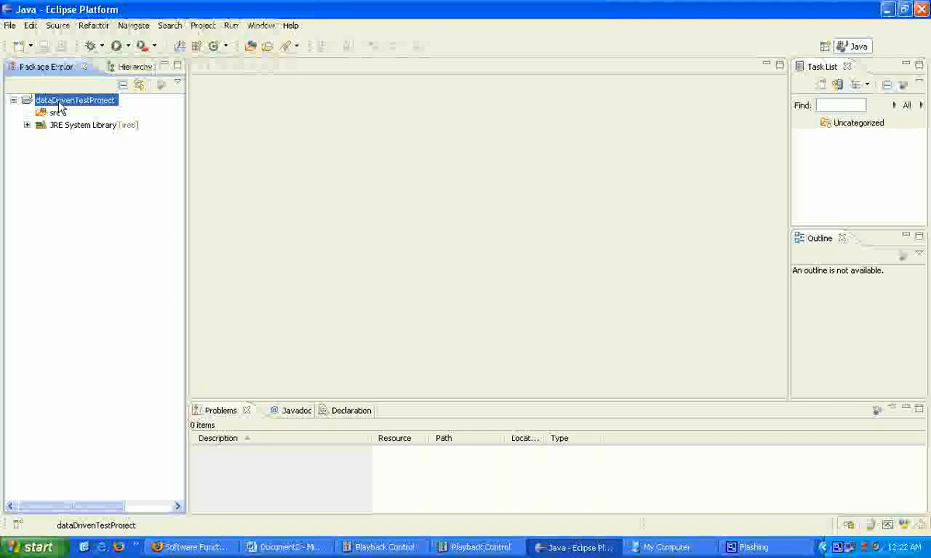
Add a new folder named lib to dataDrivenTestProject
right_click(75, 100)
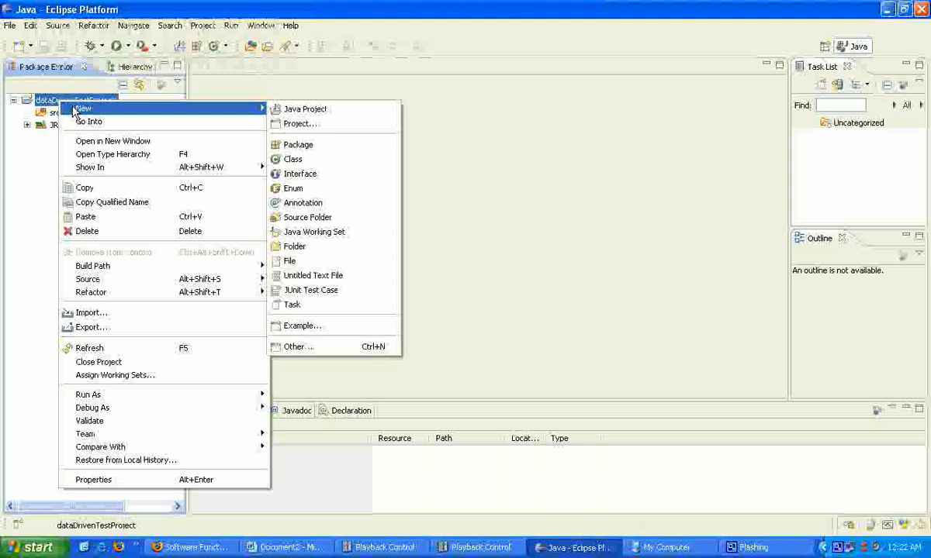
mouse_move(301, 125)
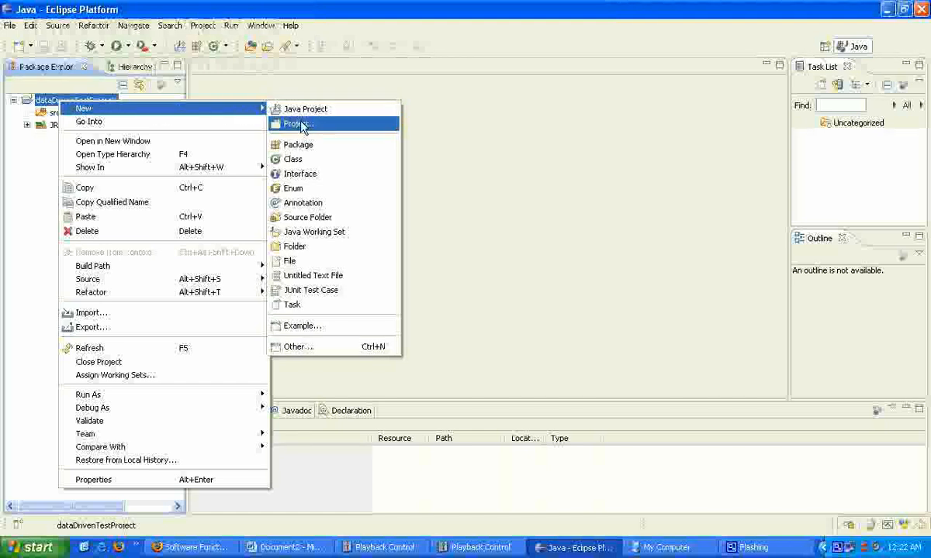
mouse_move(294, 245)
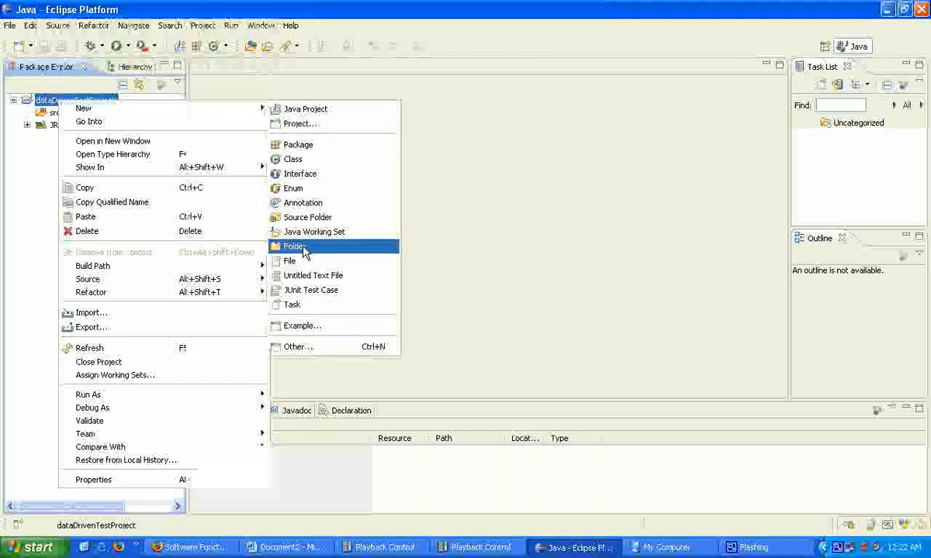
click(295, 245)
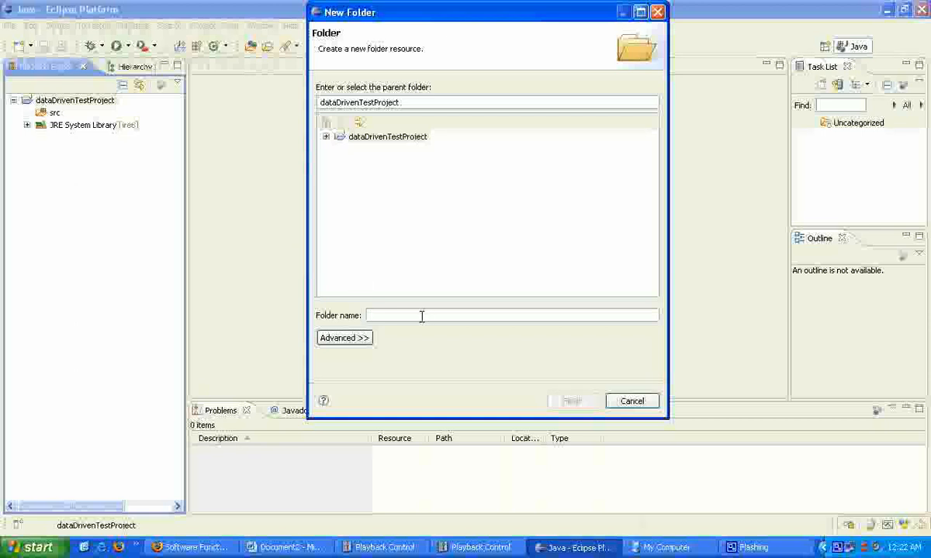
text(lib)
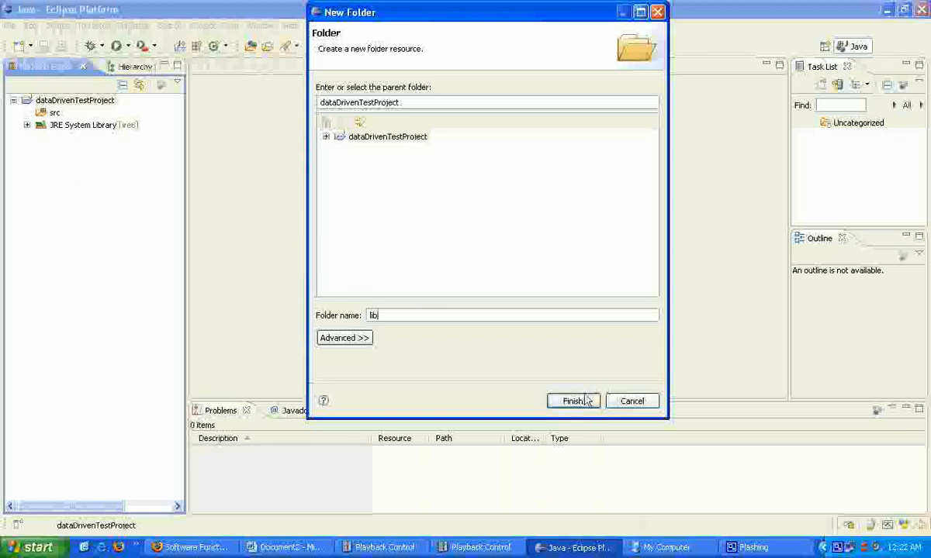
click(572, 400)
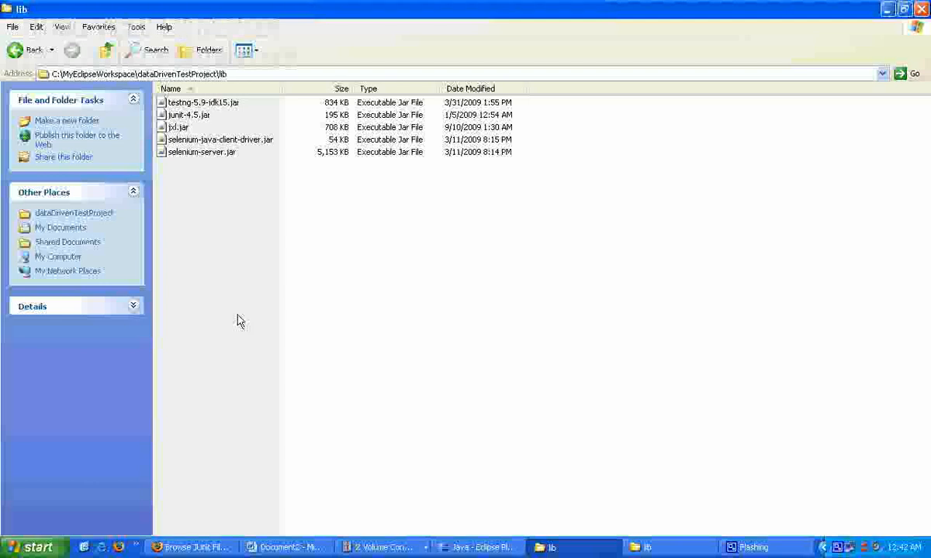
mouse_move(245, 143)
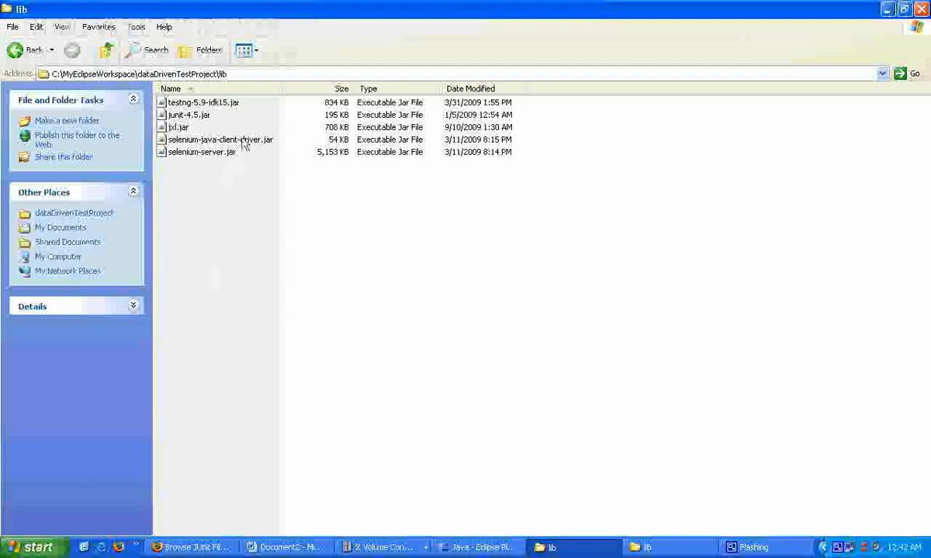
Point out the Selenium client driver, JUnit 4.5 and TestNG jars in lib, then return to Eclipse
click(220, 140)
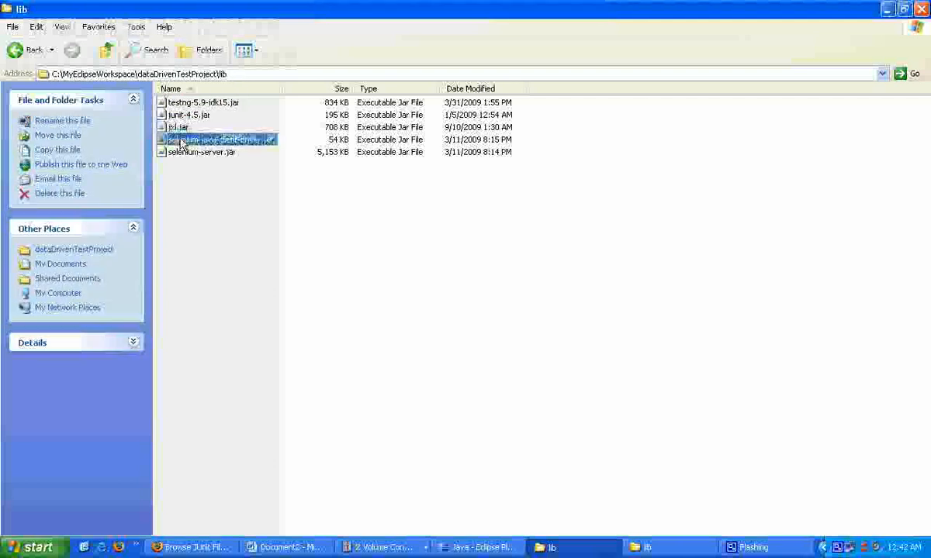
click(189, 114)
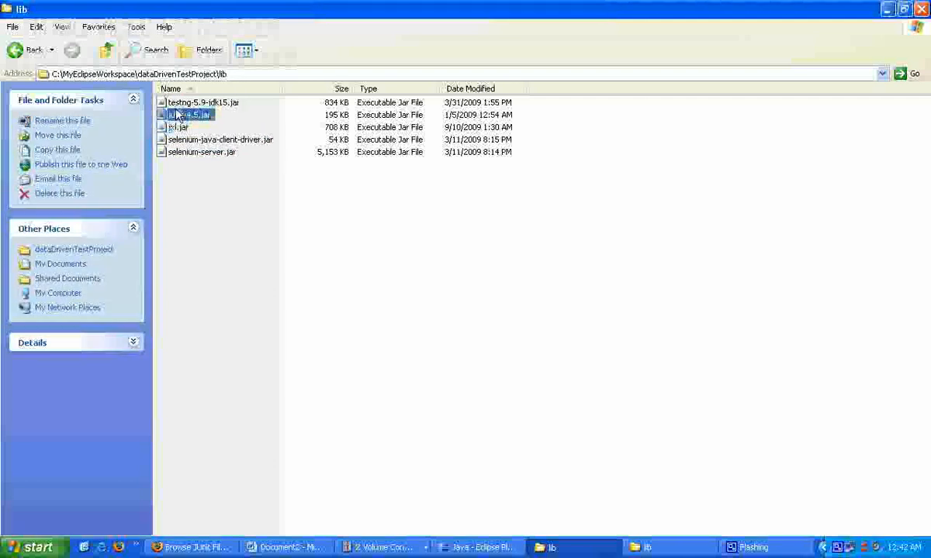
click(203, 102)
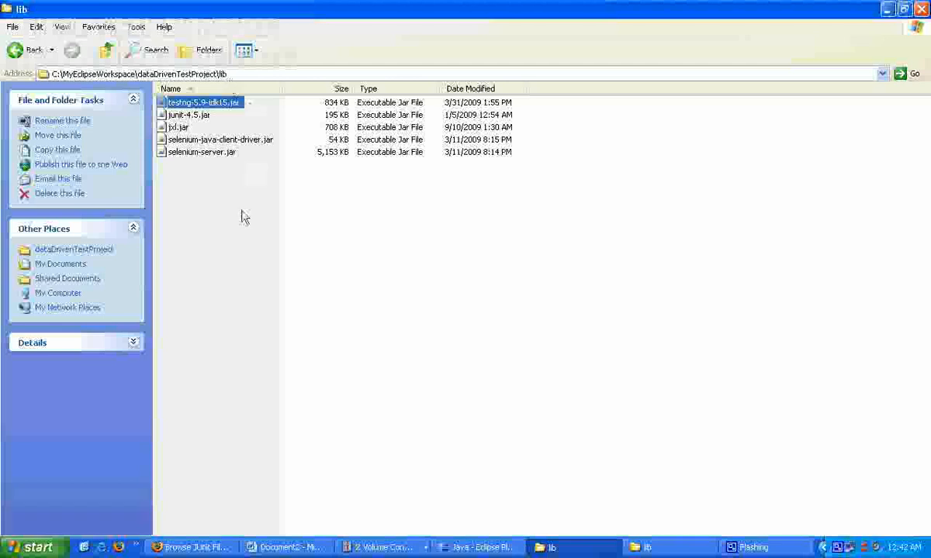
click(481, 547)
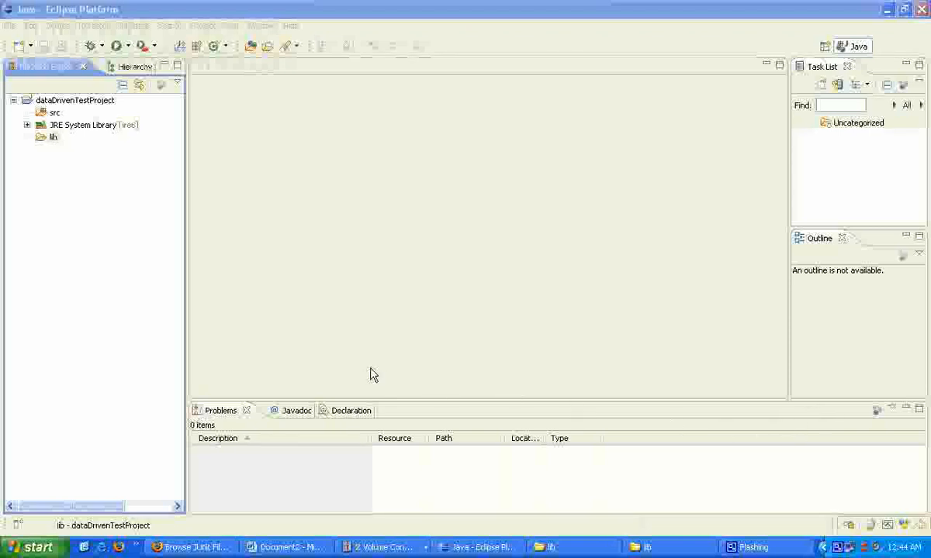
mouse_move(208, 315)
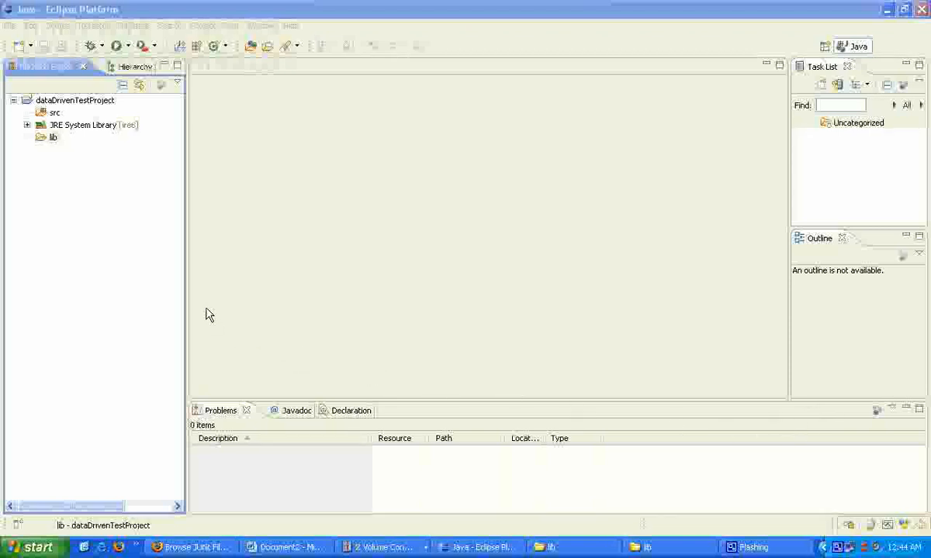
Expand the lib folder in Package Explorer to show its five jars, then select the project
click(52, 137)
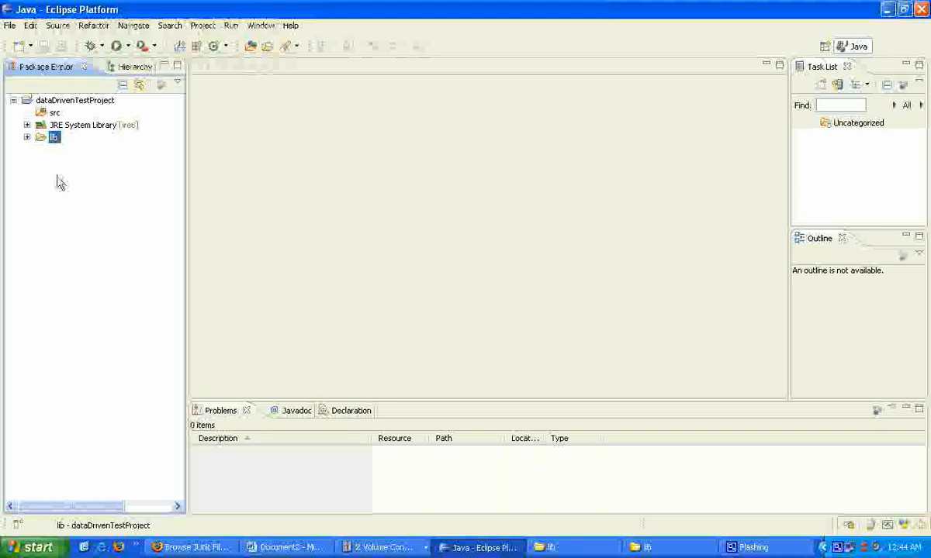
click(28, 137)
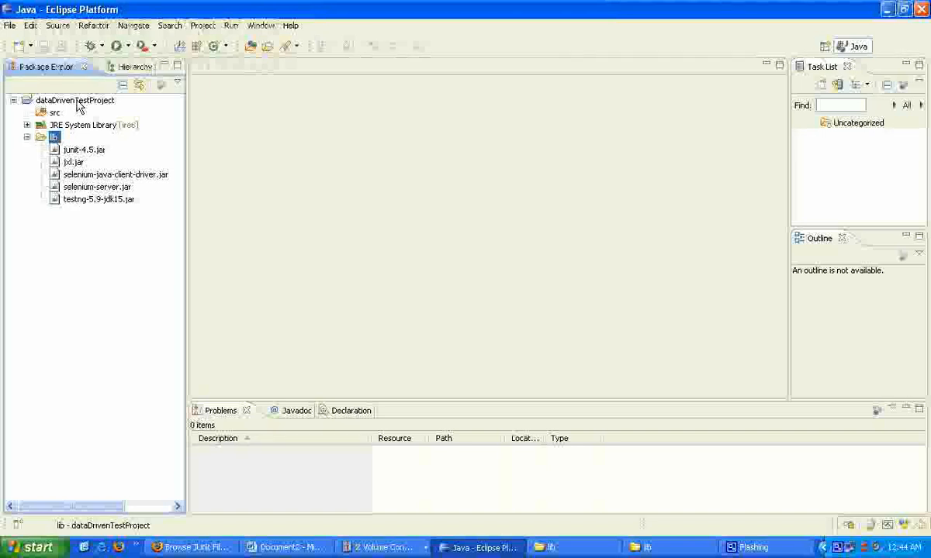
click(74, 100)
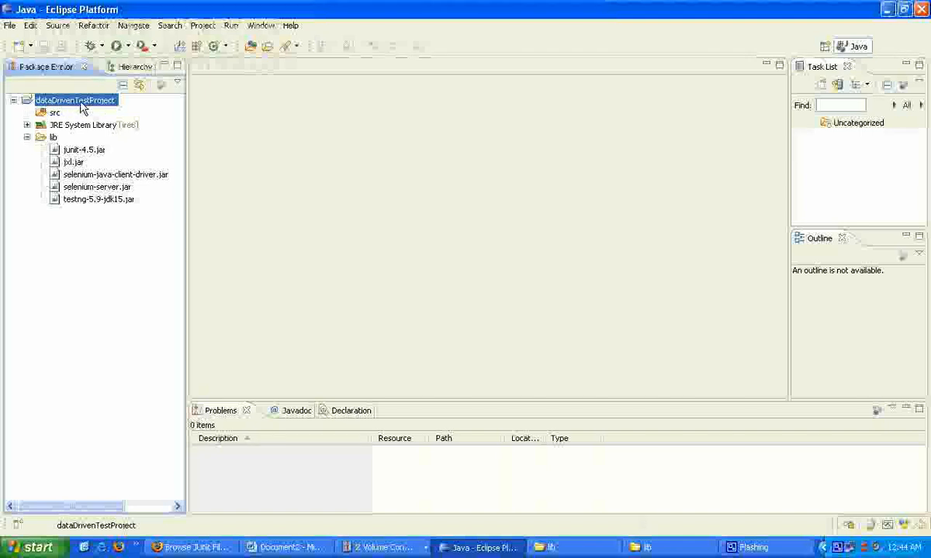
Show the Libraries page of dataDrivenTestProject's Java Build Path properties
right_click(74, 100)
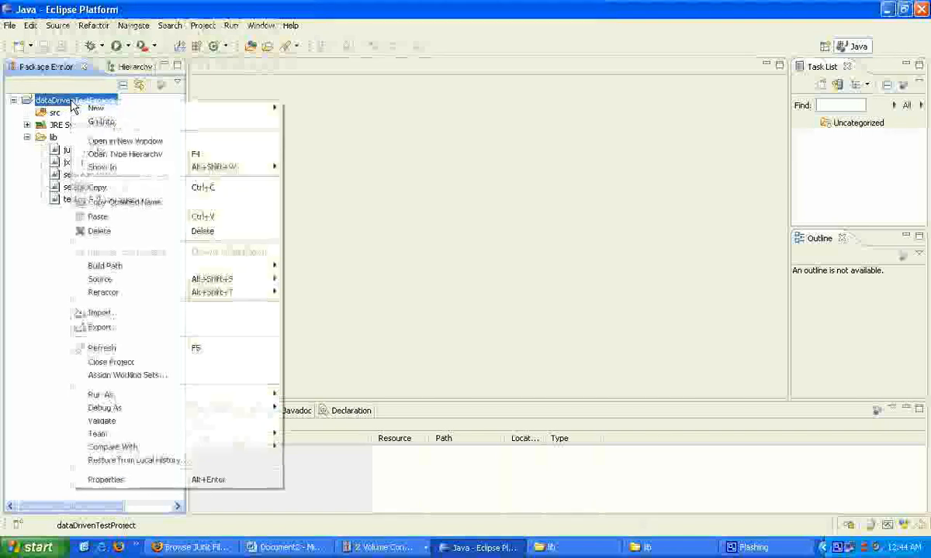
mouse_move(138, 480)
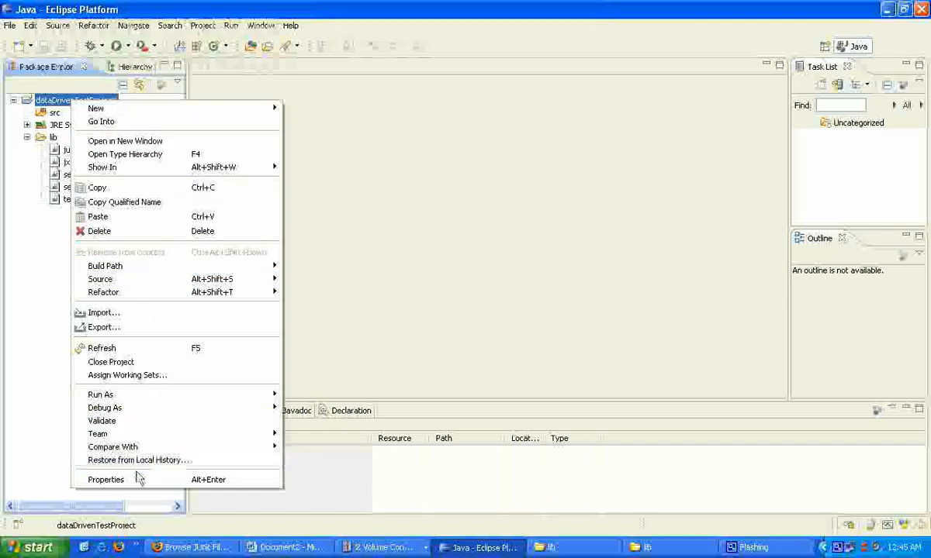
click(106, 479)
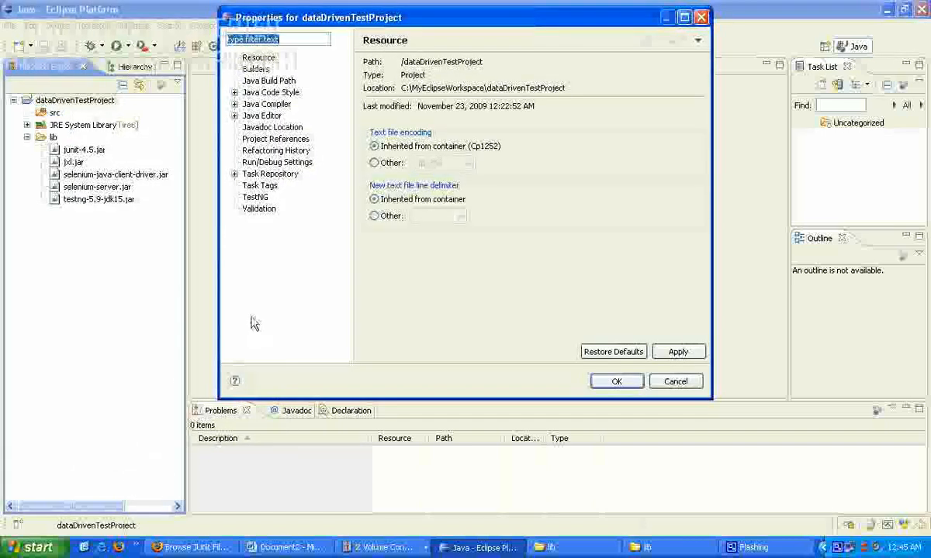
click(270, 81)
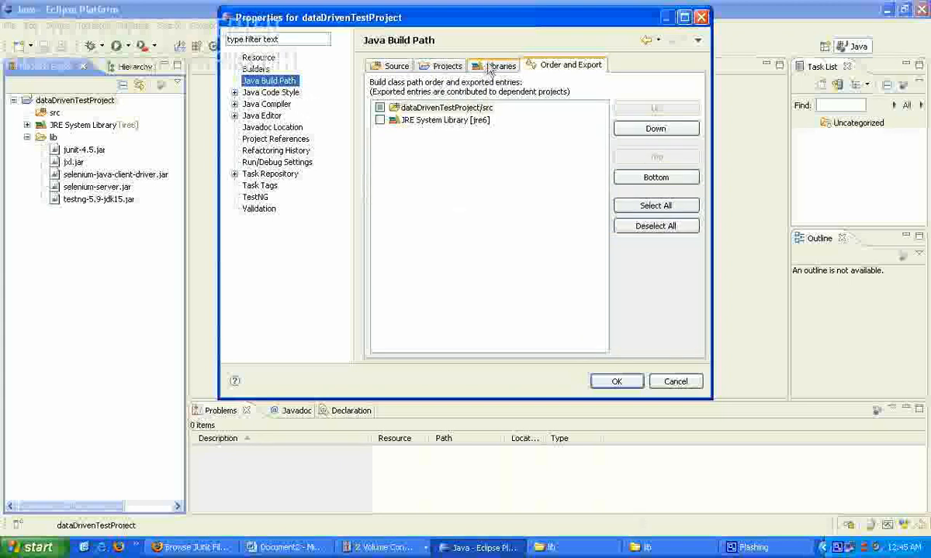
click(500, 65)
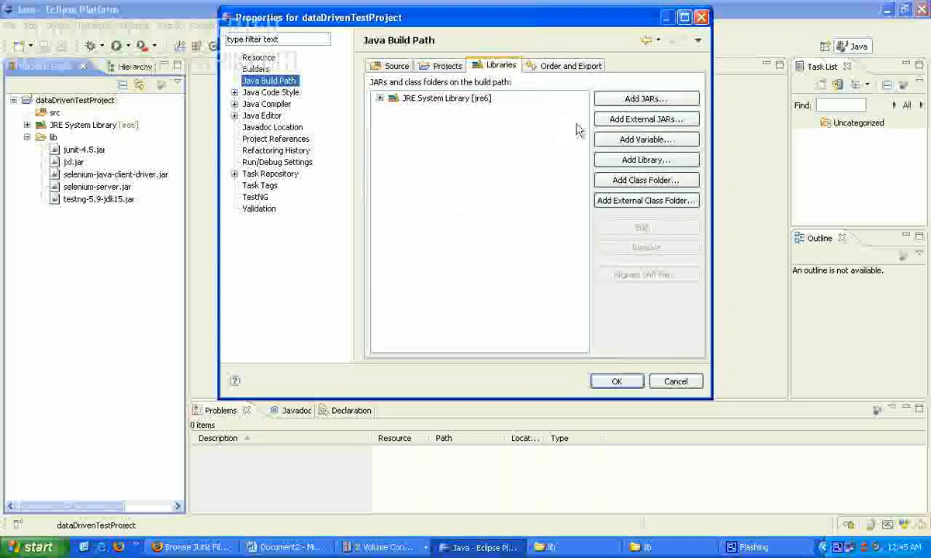
Add all five jars from lib to the build path and apply, listing them under Referenced Libraries
click(645, 100)
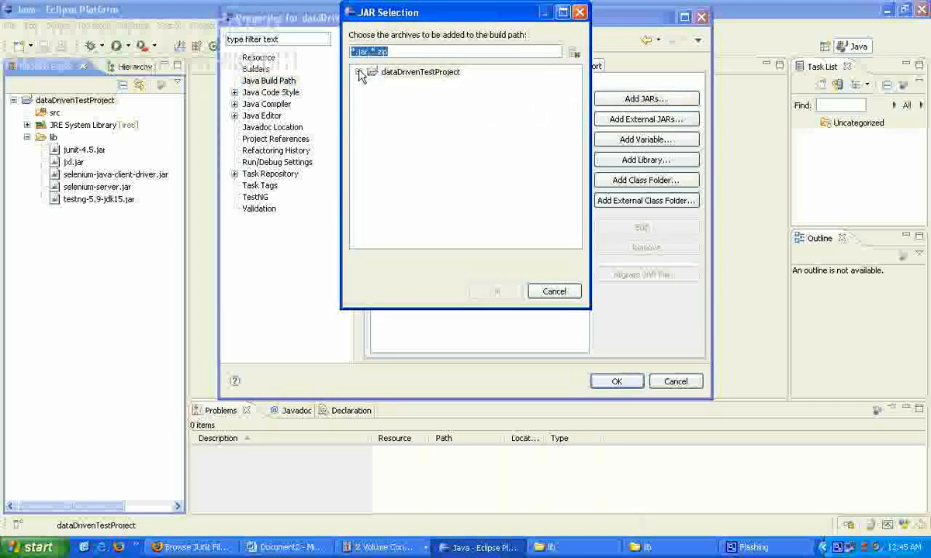
click(358, 71)
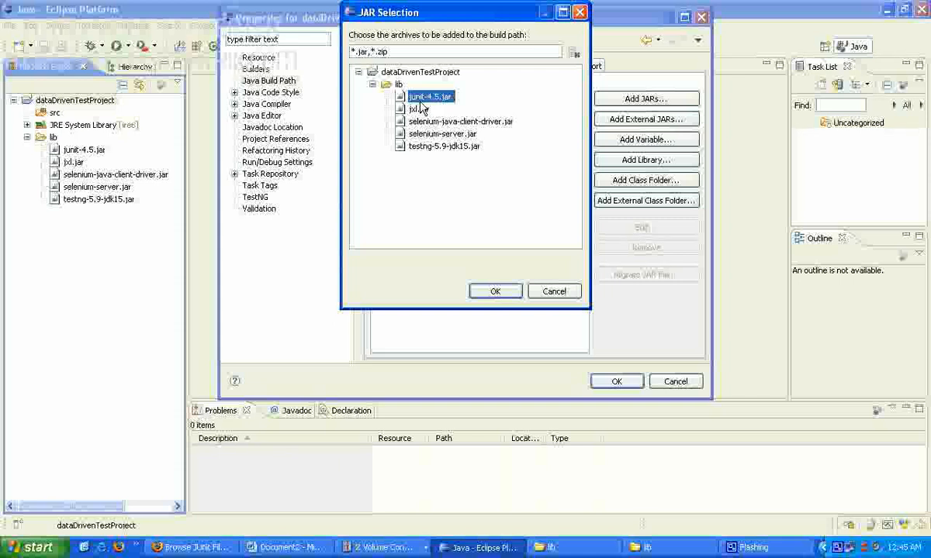
click(444, 145)
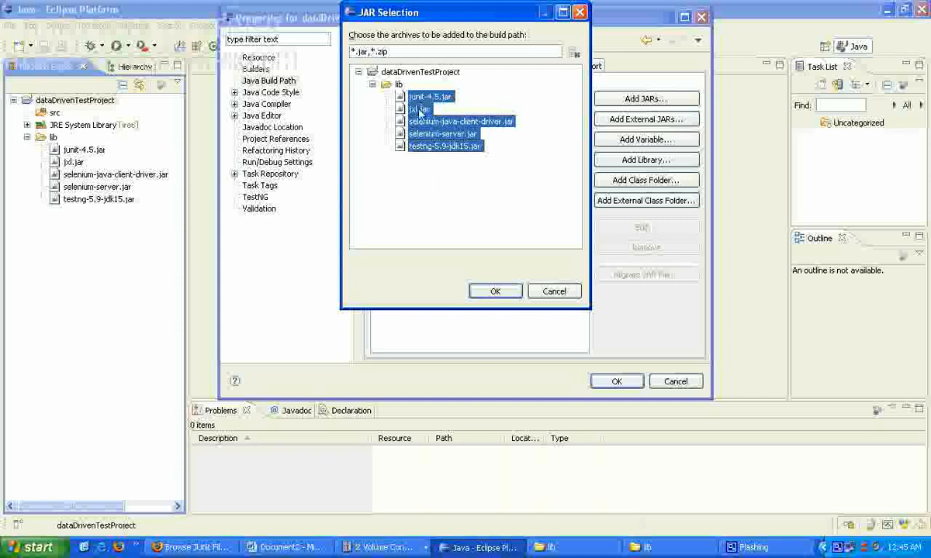
click(495, 292)
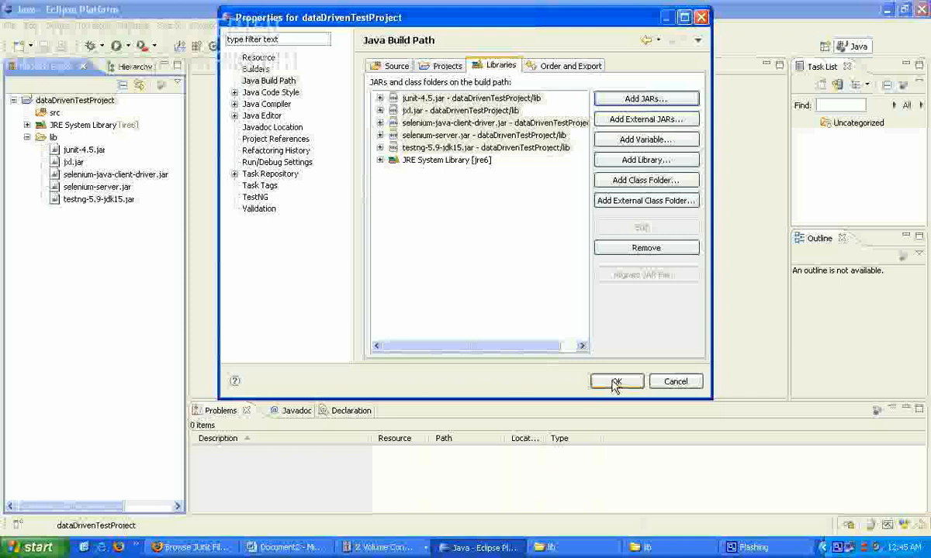
click(616, 382)
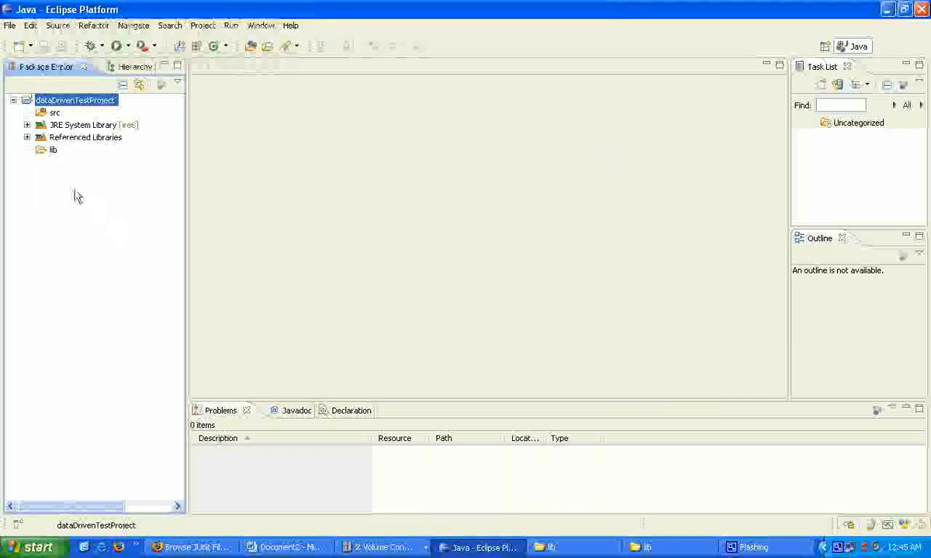
mouse_move(62, 193)
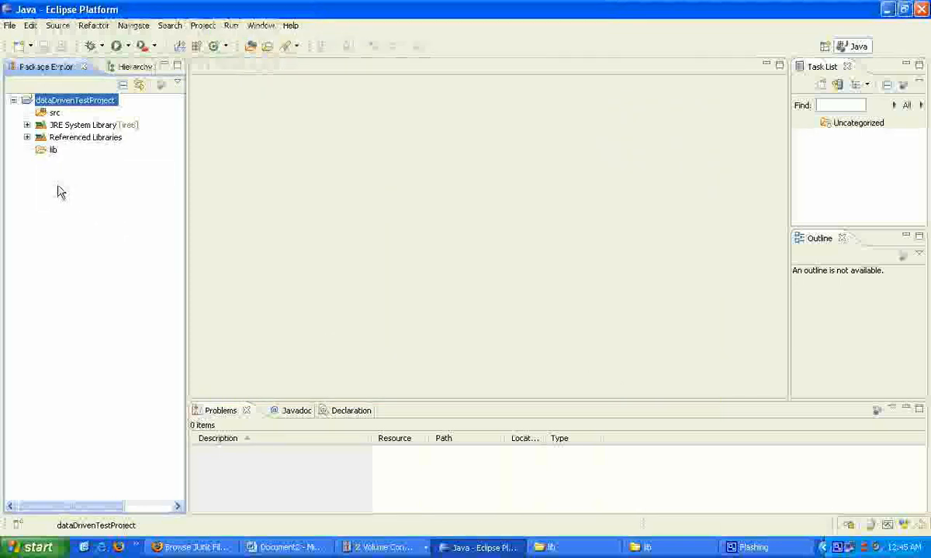